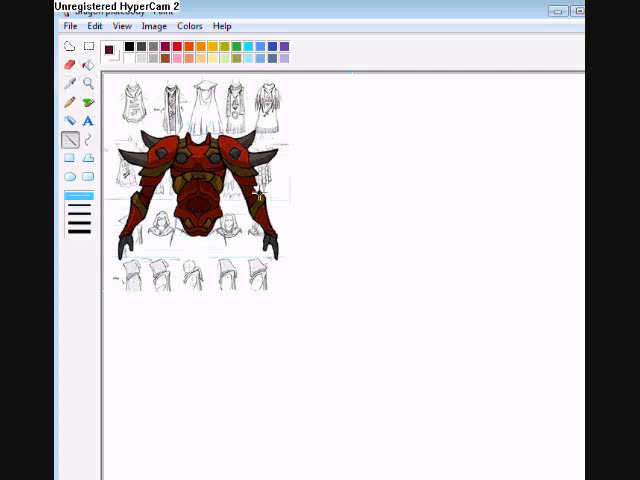
Sketch the tall narrow red blade outline beside the reference demon image
{"action": "left_click_drag", "start_coordinate": [338, 170], "coordinate": [432, 312]}
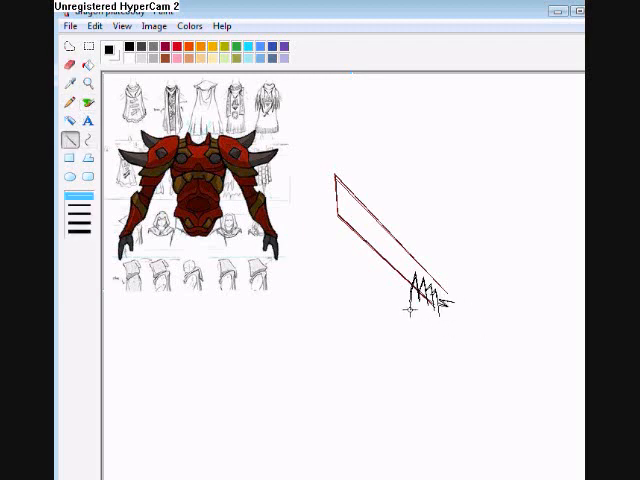
Fill the background black and paint the red blade with its dark hilt and guard
{"action": "left_click_drag", "start_coordinate": [410, 304], "coordinate": [460, 344]}
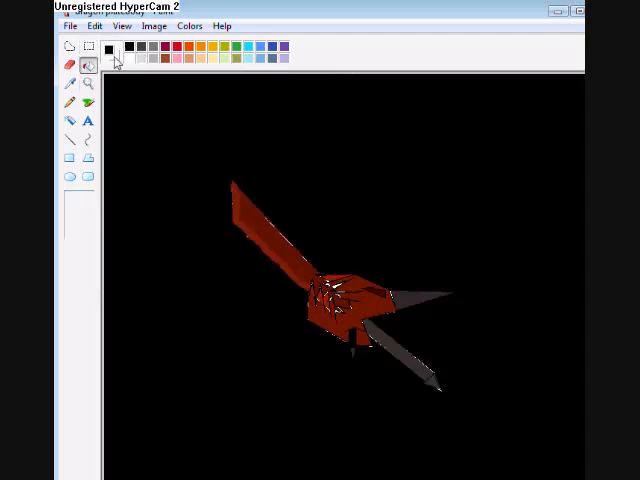
{"action": "left_click", "coordinate": [86, 64]}
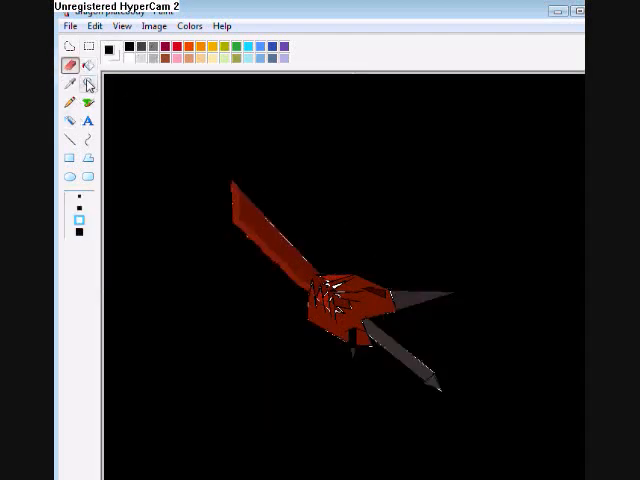